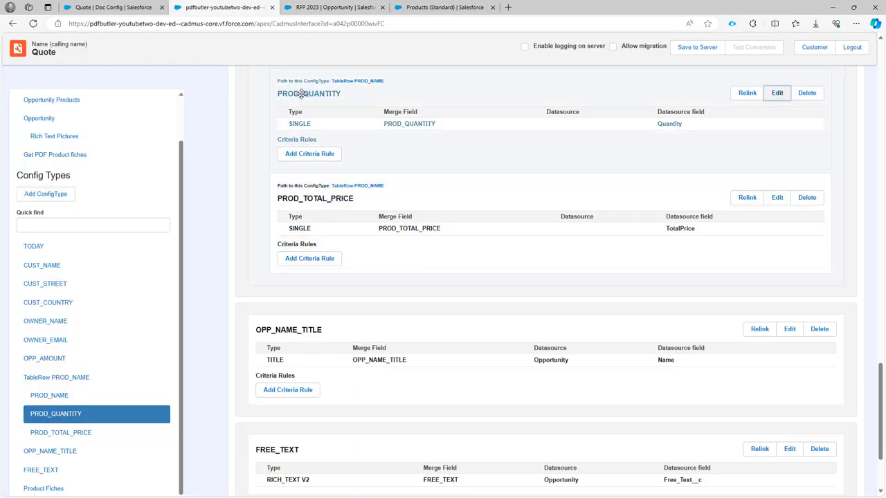
pyautogui.moveTo(777, 93)
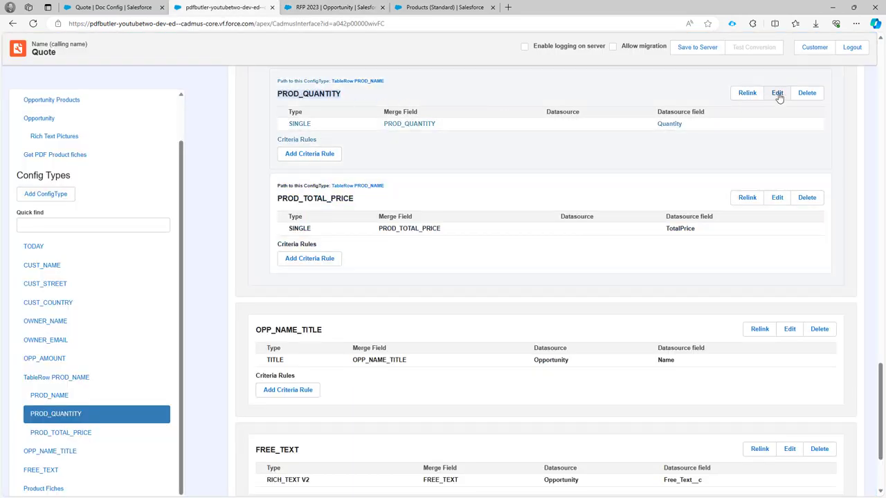
# Edit the PROD_QUANTITY config type to use 'Roman numeral in uppercase' formatting.
pyautogui.click(777, 93)
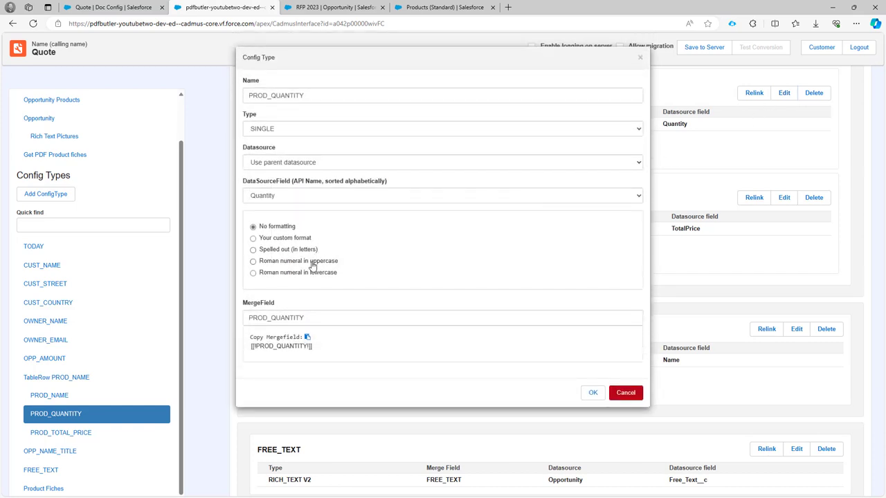
pyautogui.click(253, 261)
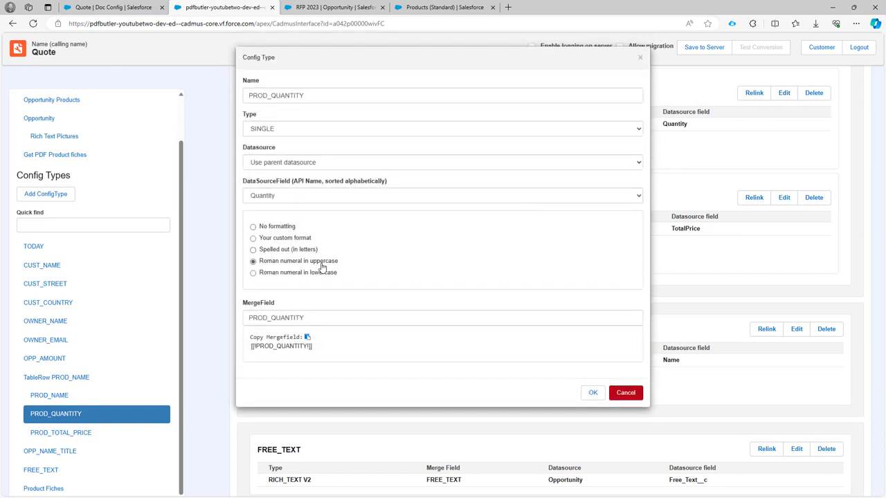
pyautogui.moveTo(517, 339)
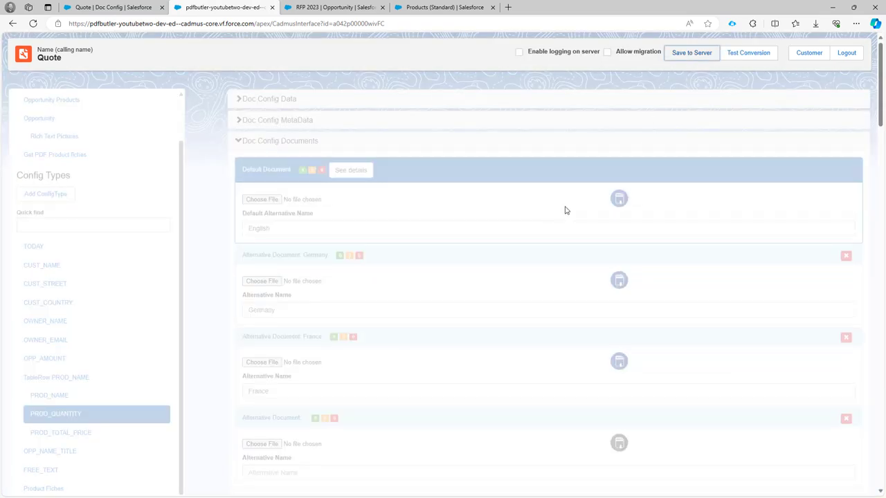
# On the RFP 2023 opportunity, replace the old Quote preview and confirm quantities read II and V.
pyautogui.click(443, 7)
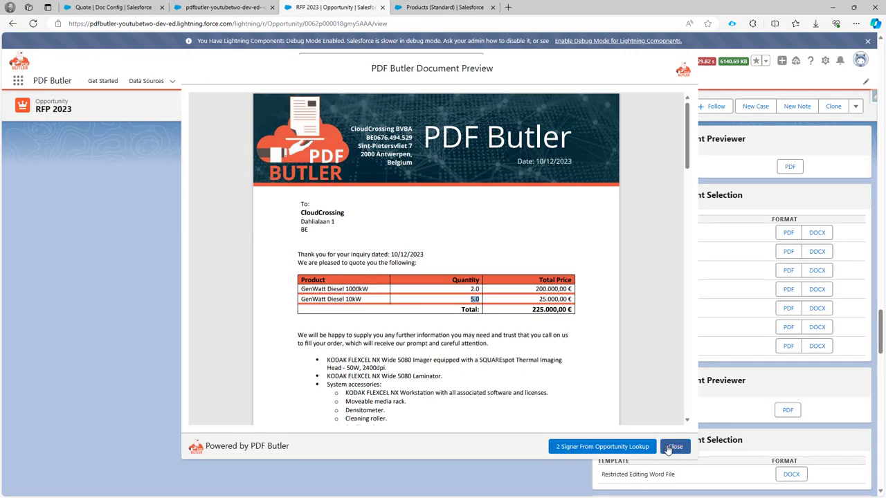
pyautogui.click(674, 447)
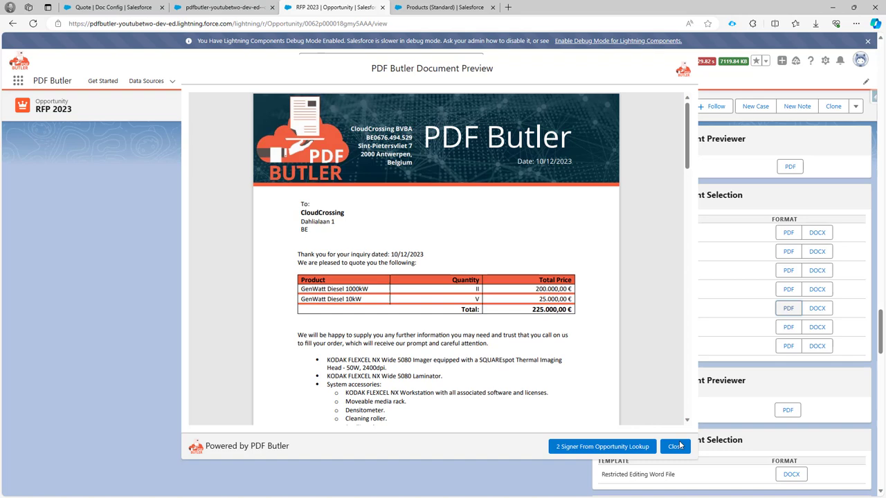
pyautogui.click(672, 446)
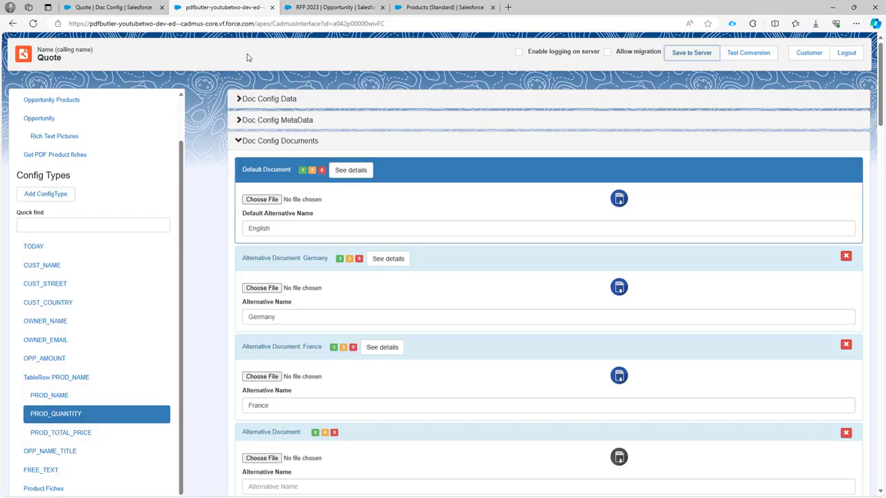
# Set PROD_QUANTITY to 'Roman numeral in lowercase' and generate the Quote PDF from RFP 2023.
pyautogui.click(49, 395)
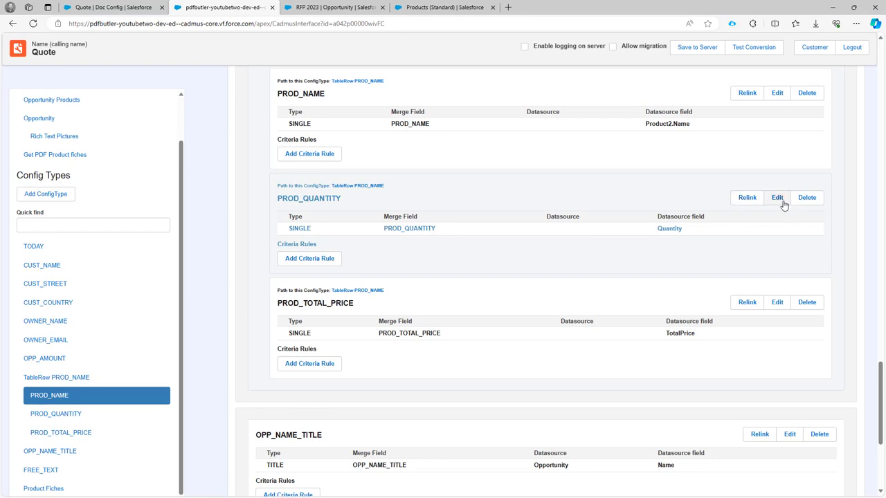
pyautogui.click(777, 197)
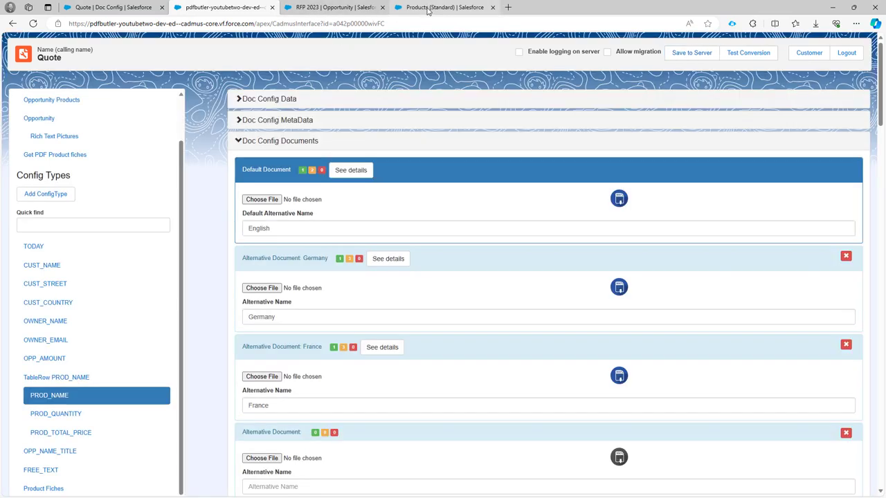
pyautogui.click(333, 7)
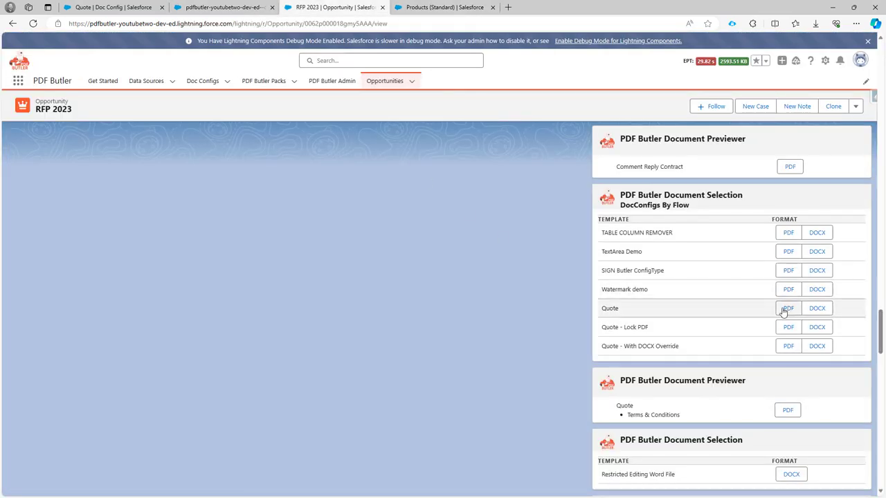
pyautogui.click(788, 308)
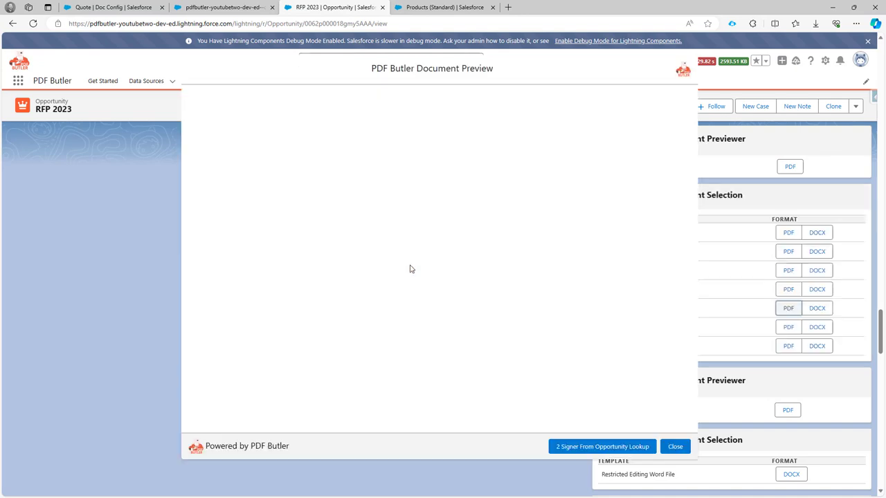